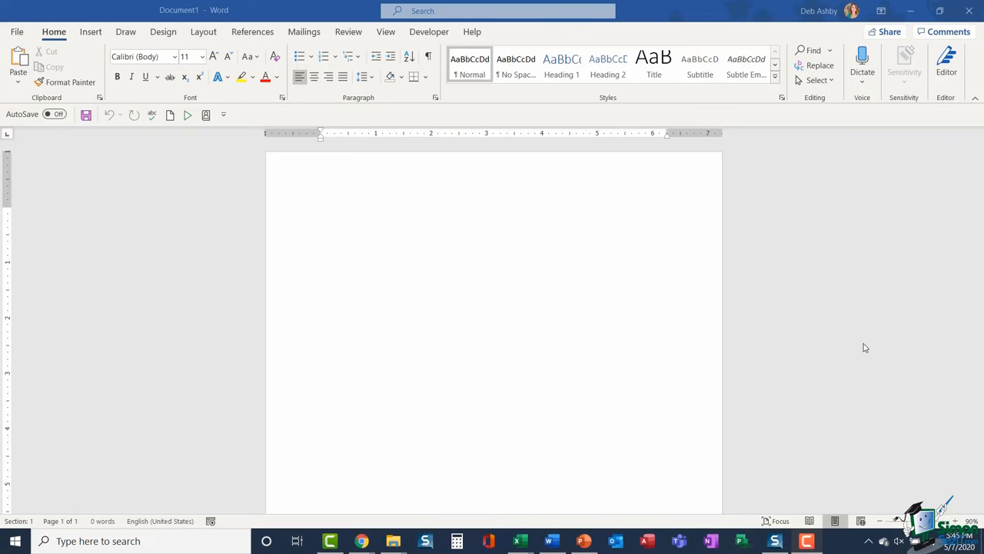
pyautogui.moveTo(303, 41)
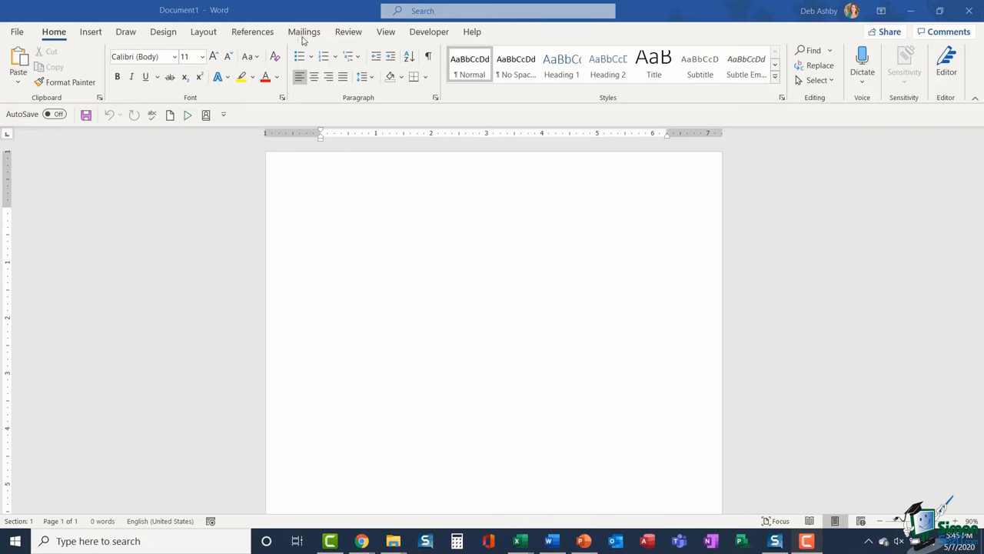
# Step: Switch to the Mailings tab to show the envelope and label tools
pyautogui.click(304, 31)
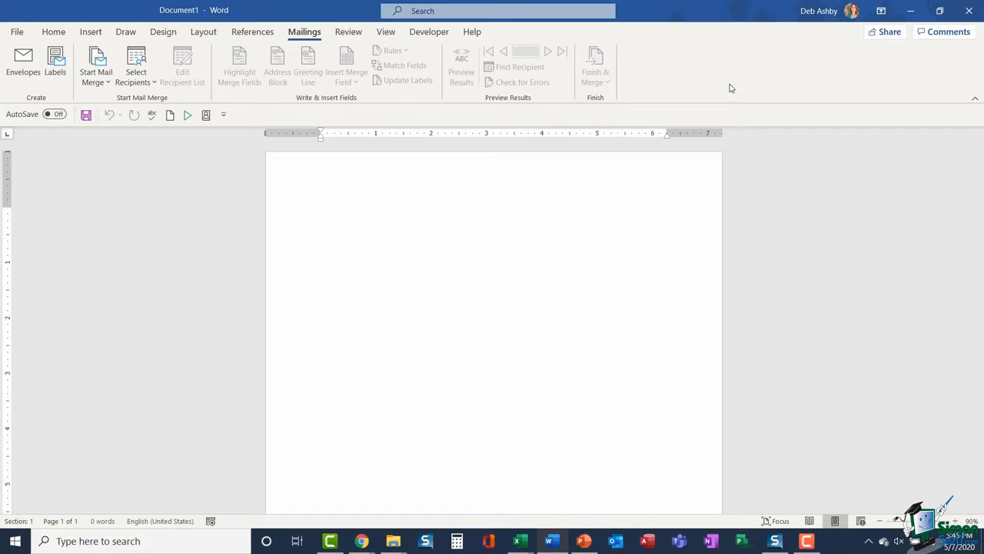
pyautogui.click(321, 210)
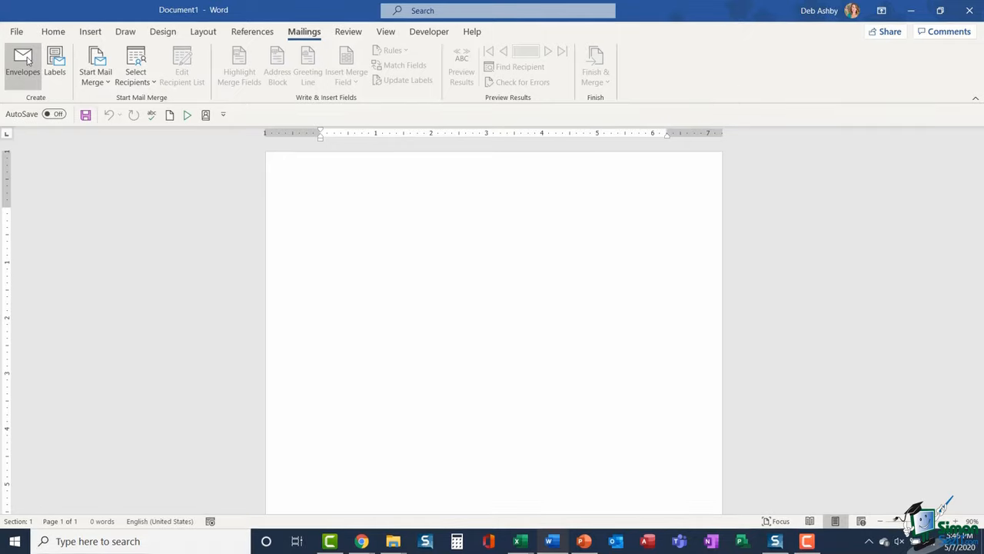
# Step: Open the Envelopes and Labels window with empty address boxes
pyautogui.click(22, 65)
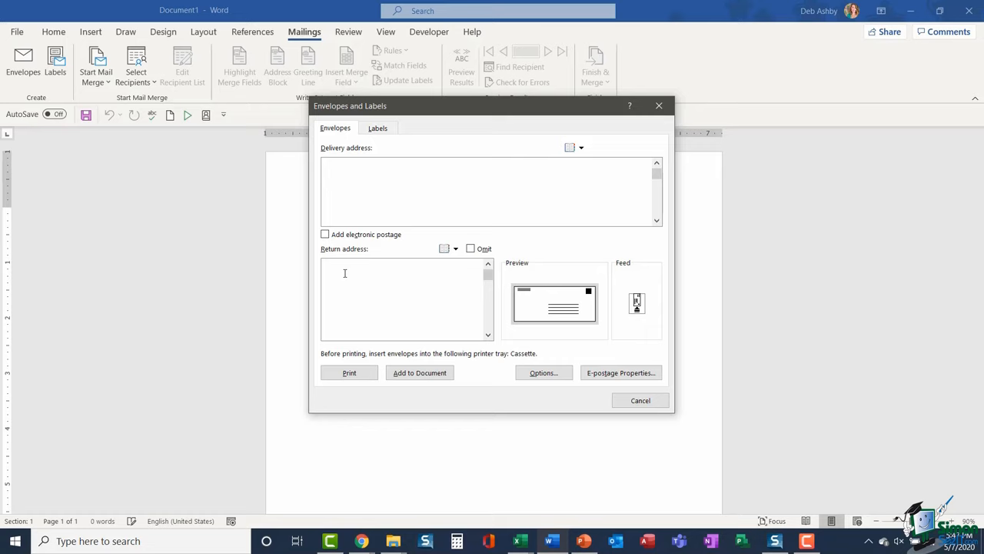
# Step: Cancel the envelope window and open Word Options from the File menu
pyautogui.click(639, 400)
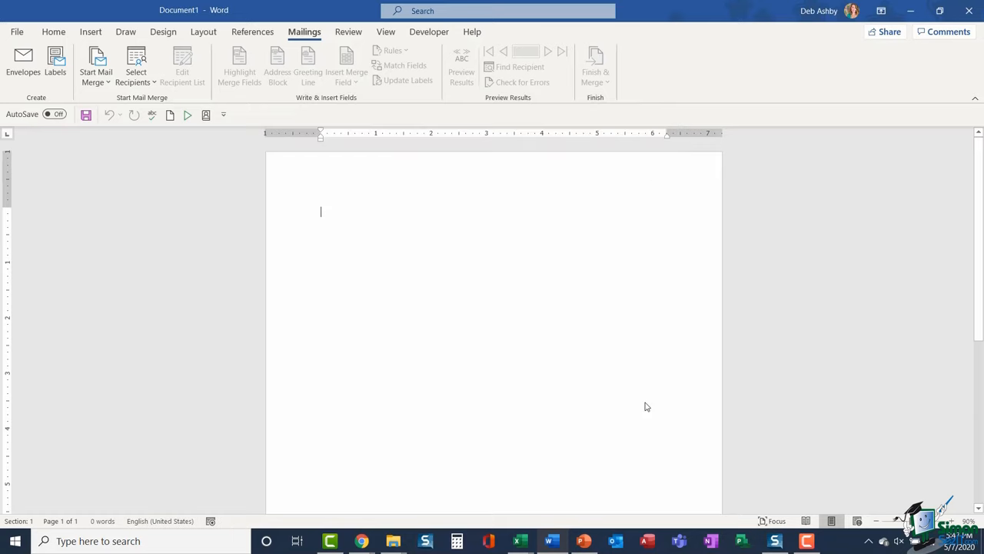
pyautogui.click(16, 32)
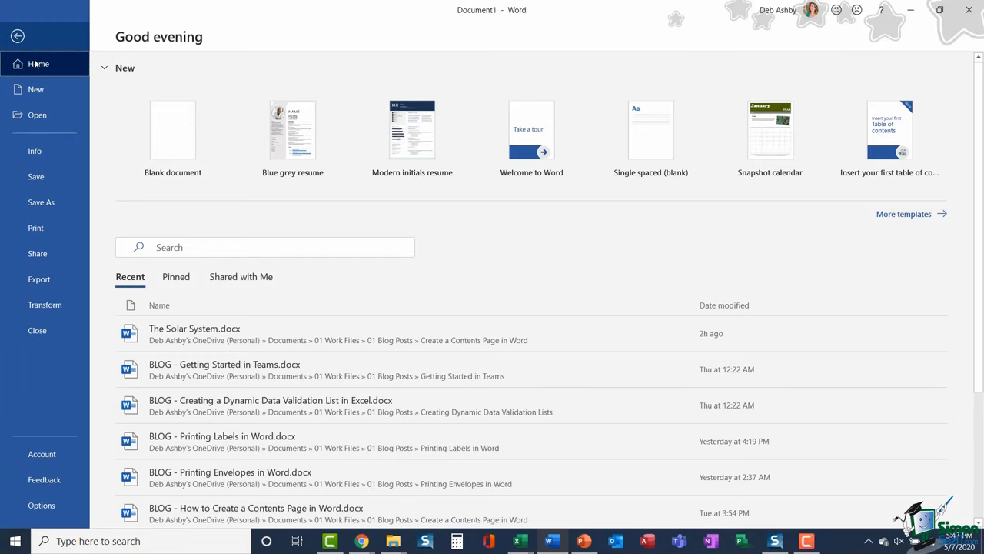
pyautogui.click(173, 130)
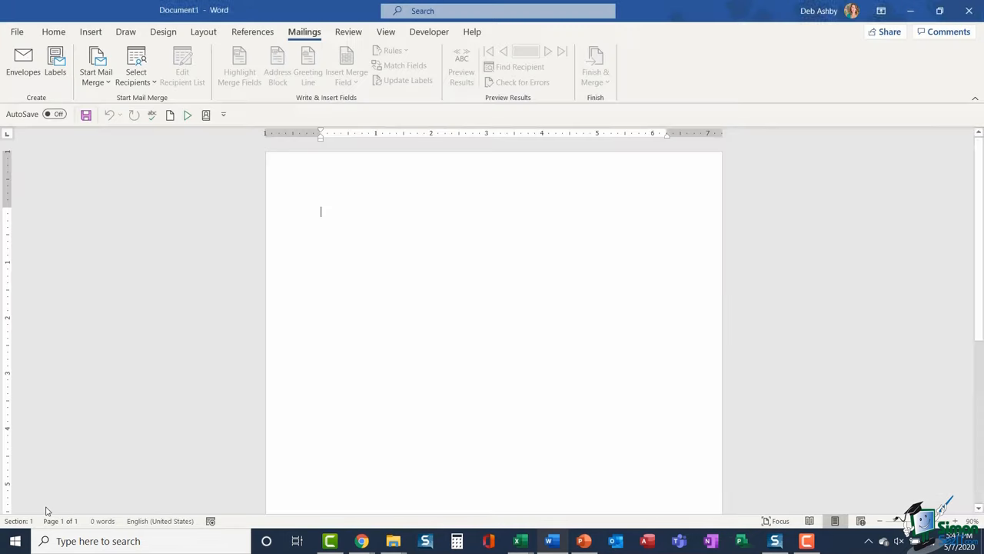
pyautogui.click(17, 31)
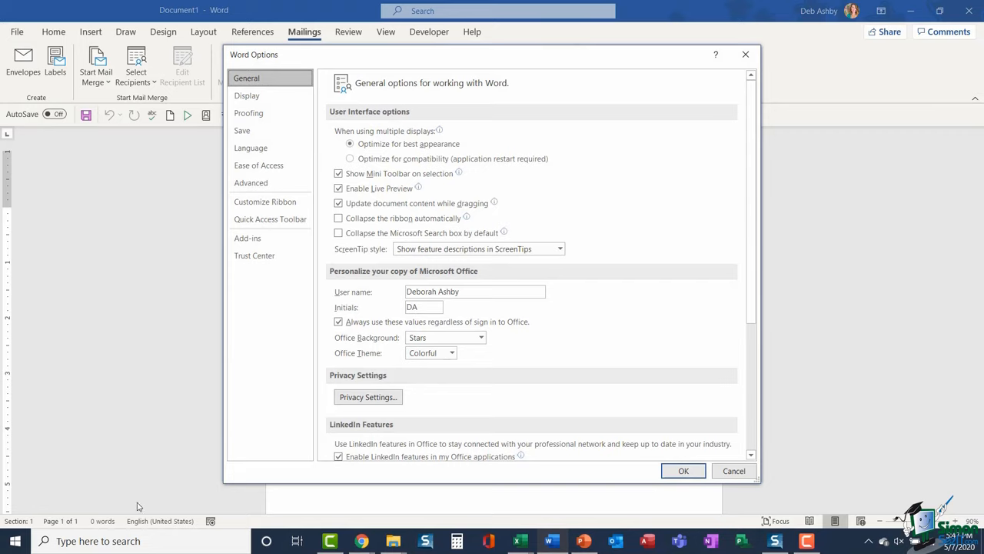
# Step: Enter 'The Best Company Limited, 26 Adelaide Square, London W1 2BY, UK' as the mailing address in Advanced options
pyautogui.click(251, 183)
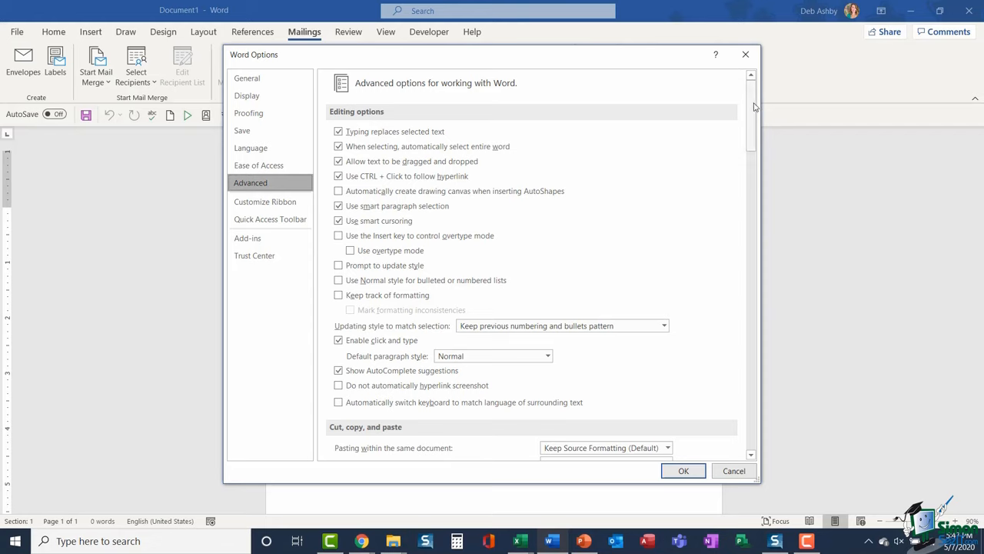
pyautogui.scroll(-3)
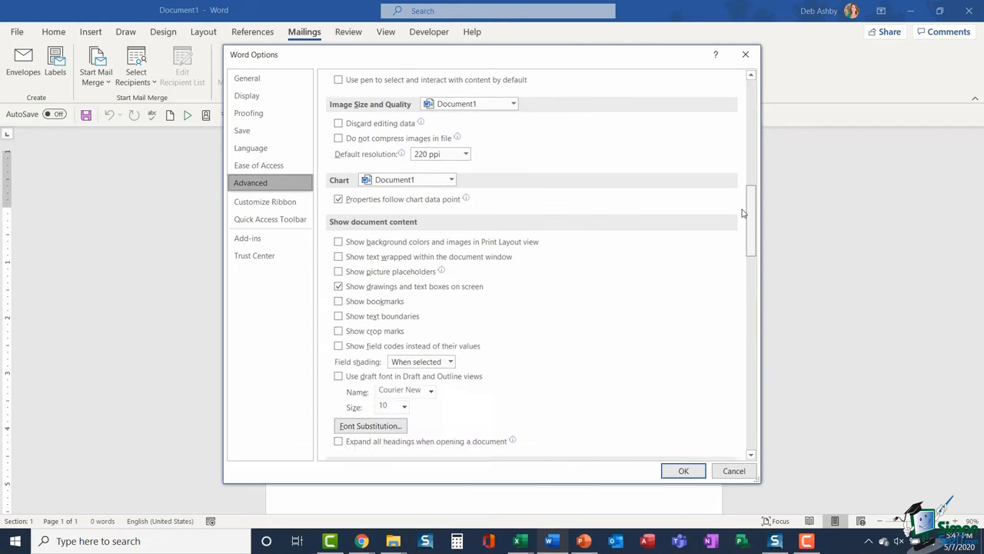
pyautogui.scroll(-3)
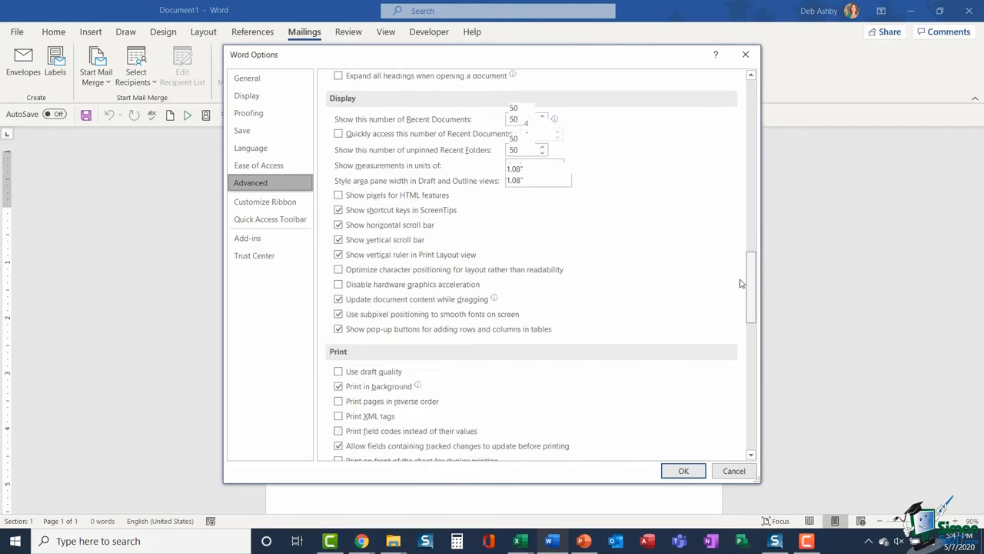
pyautogui.scroll(-3)
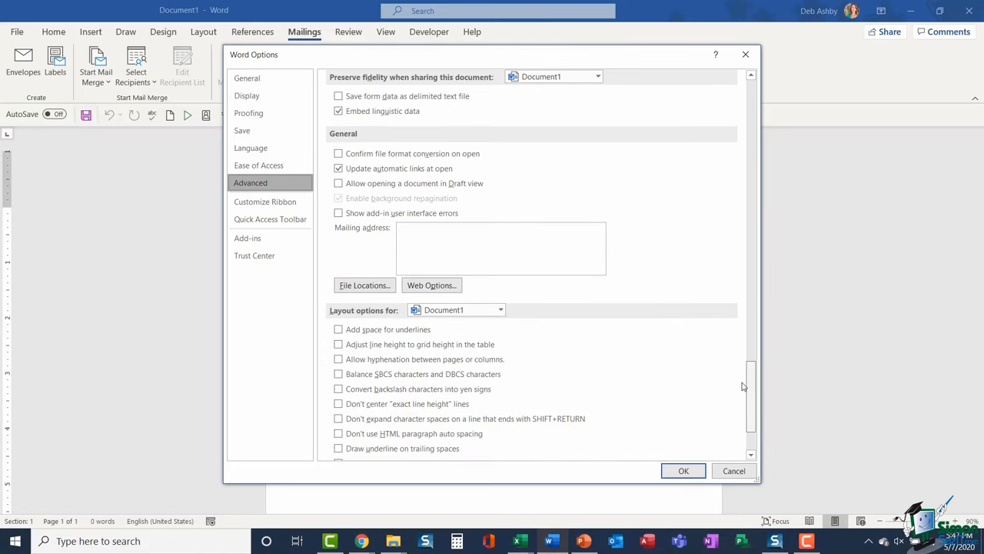
pyautogui.click(337, 213)
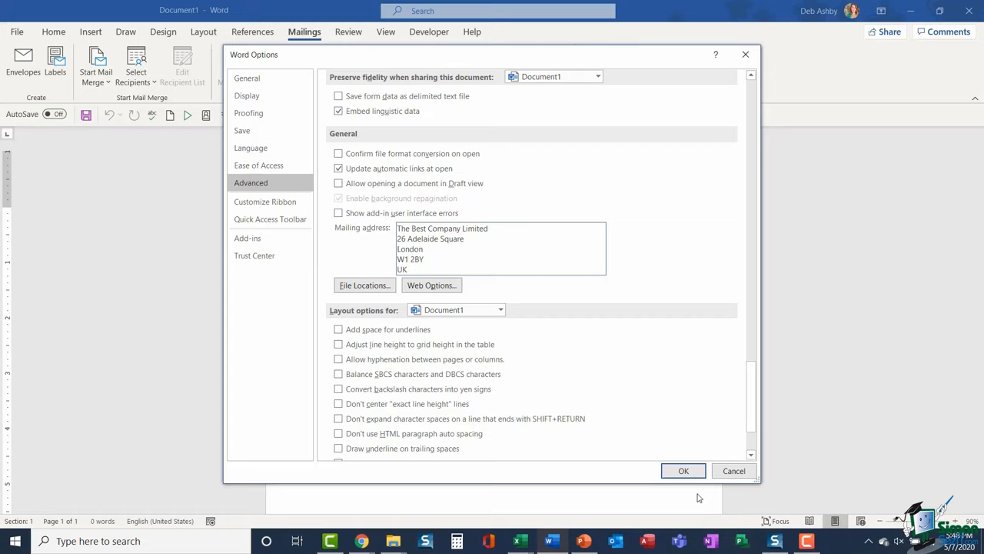
pyautogui.click(683, 469)
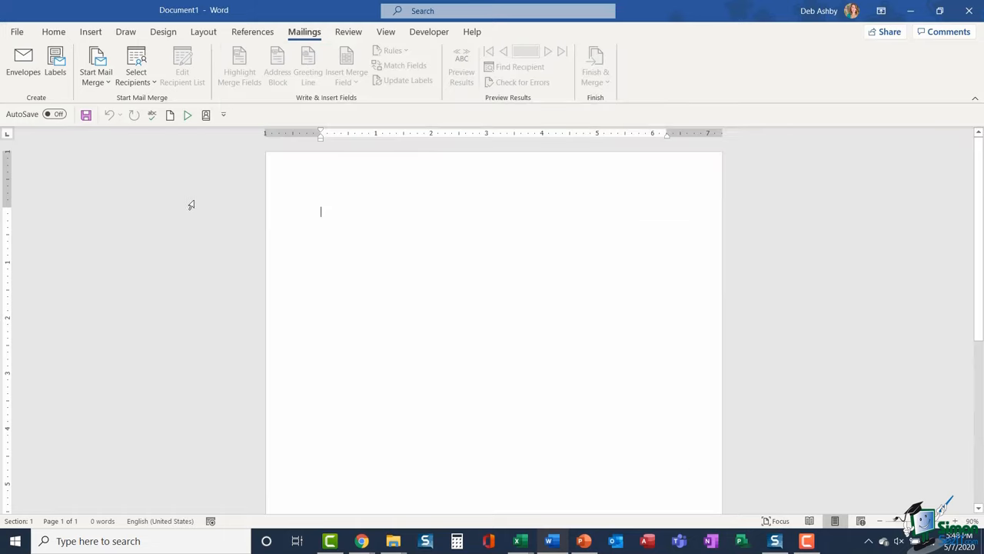
# Step: Reopen Envelopes and toggle Omit so the prefilled company return address stays included
pyautogui.click(22, 61)
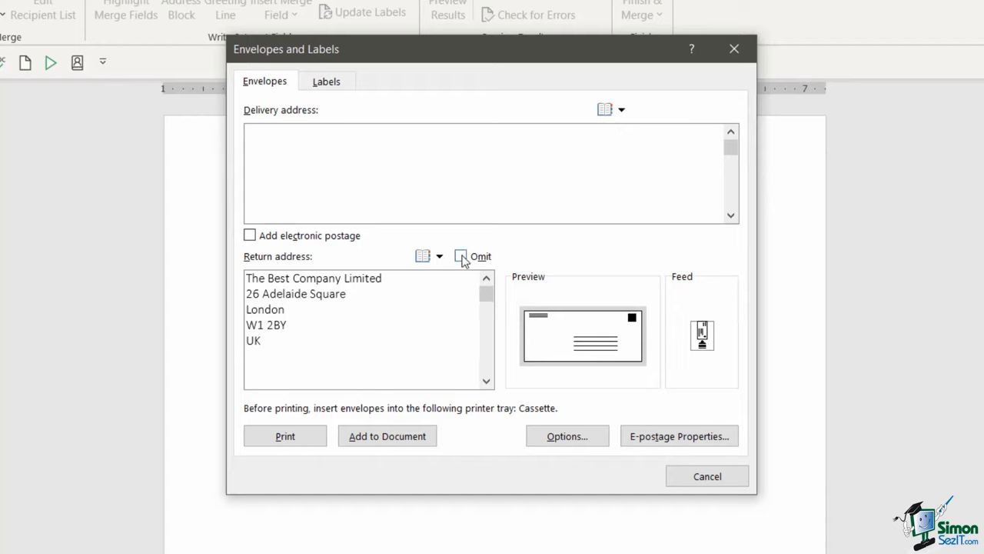
pyautogui.click(461, 256)
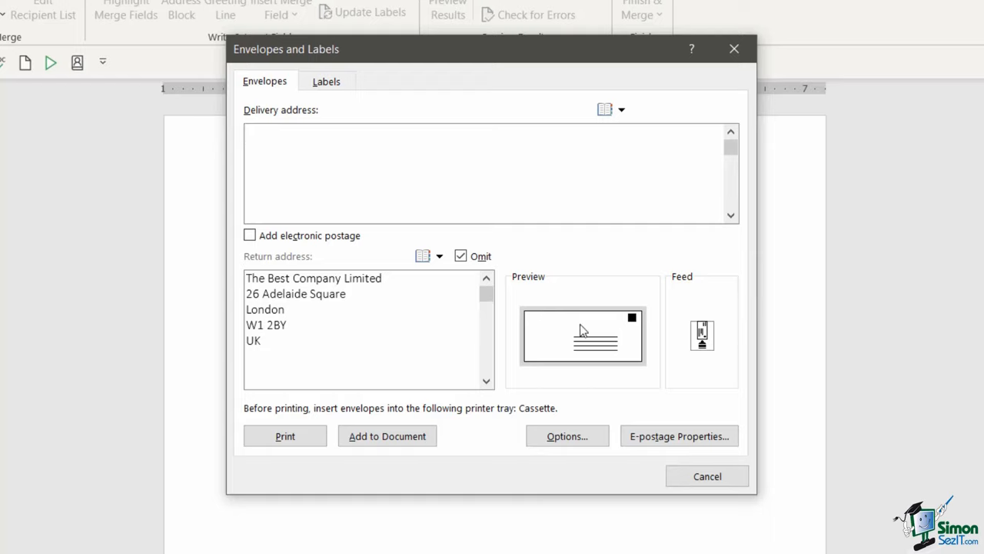
pyautogui.moveTo(542, 335)
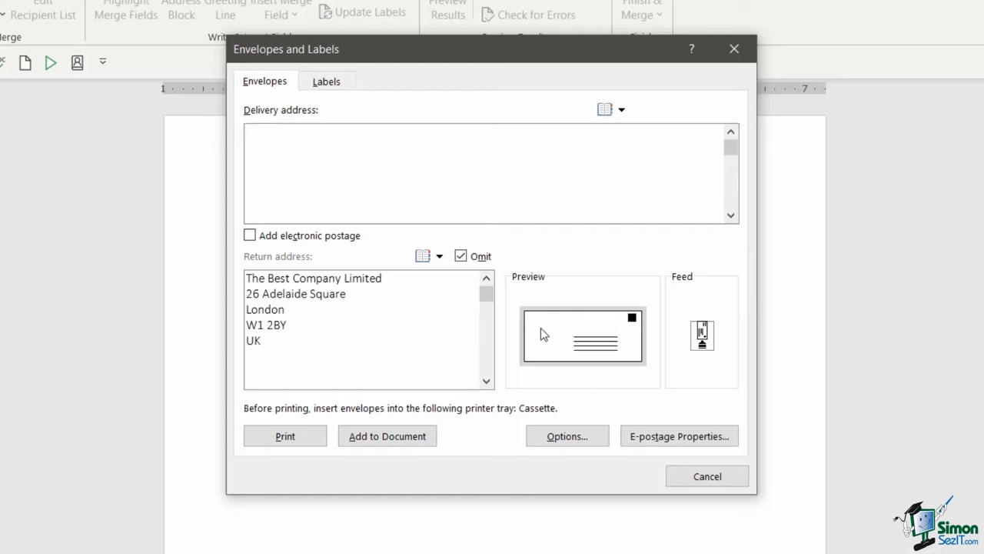
pyautogui.moveTo(541, 326)
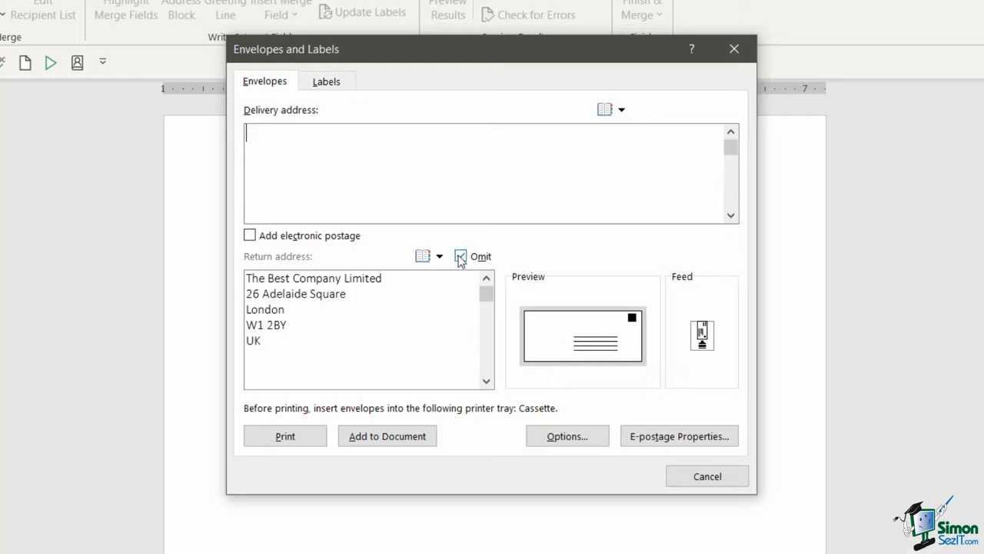
pyautogui.click(460, 256)
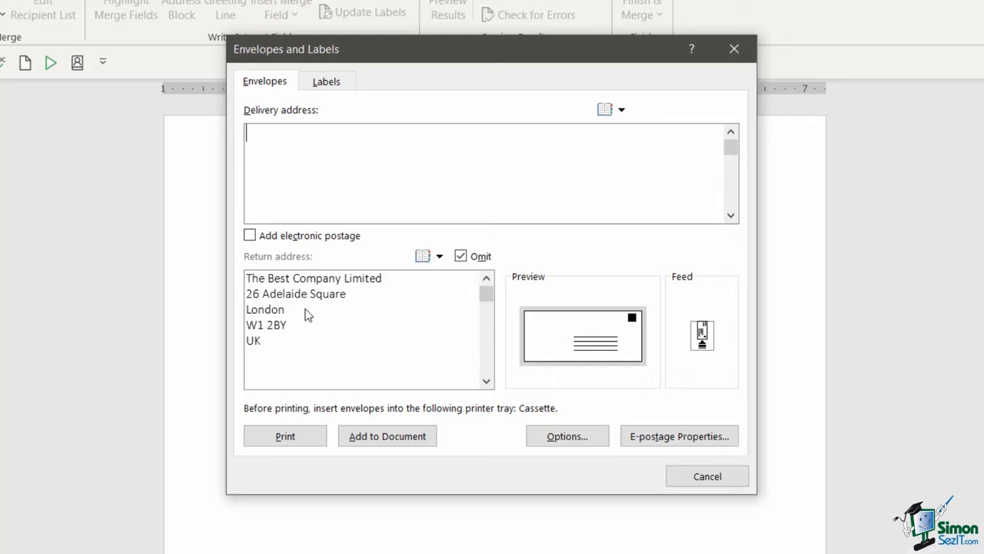
pyautogui.click(460, 256)
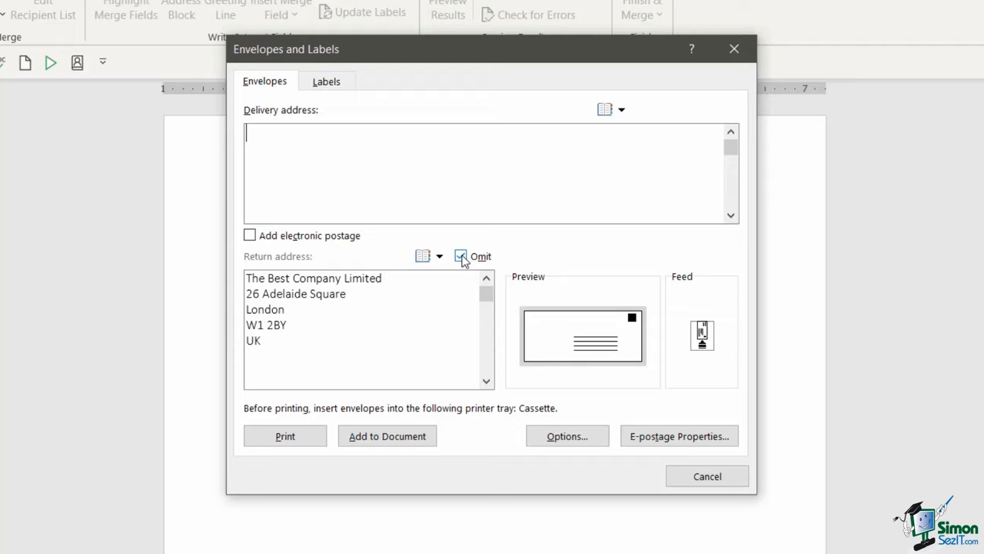
pyautogui.click(461, 256)
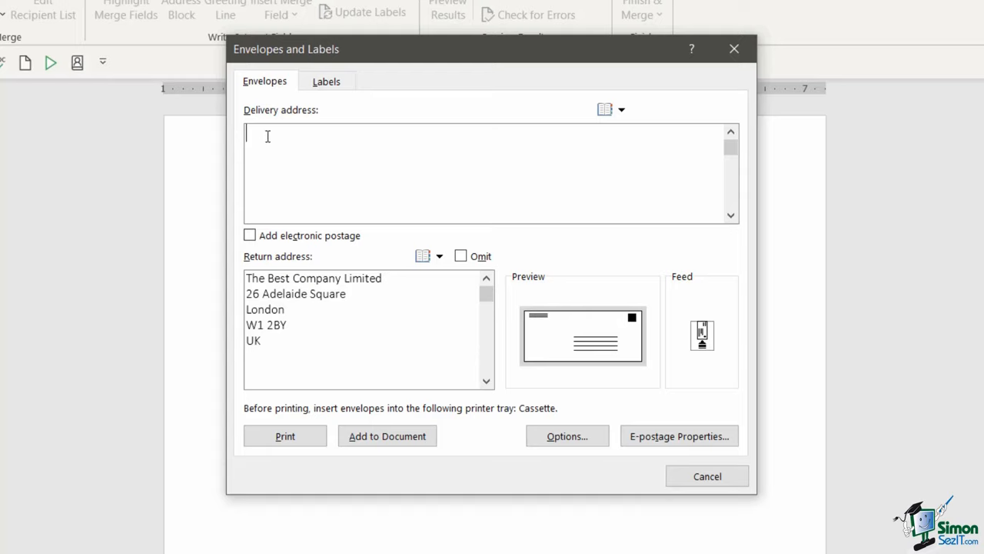
pyautogui.write('Miss Vicky Matthews')
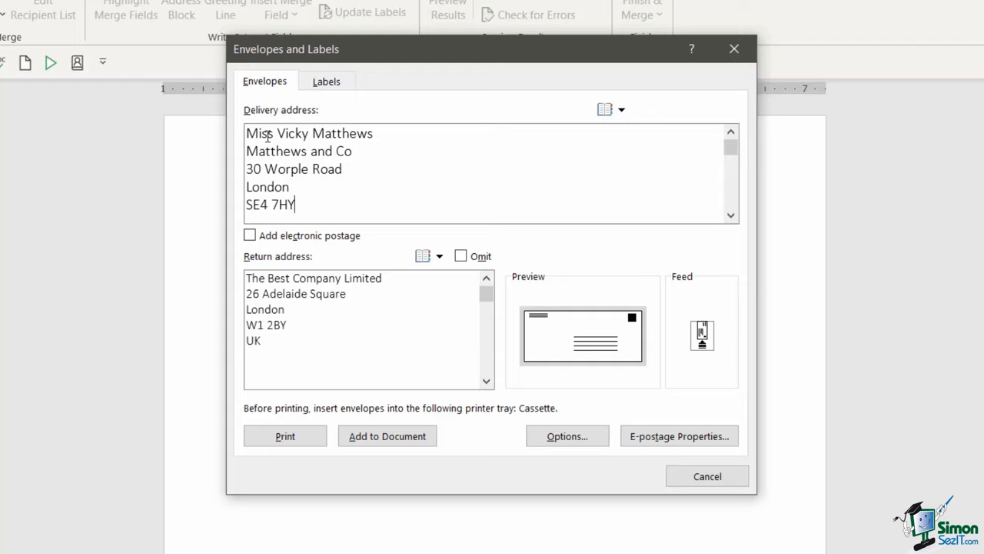
pyautogui.moveTo(657, 139)
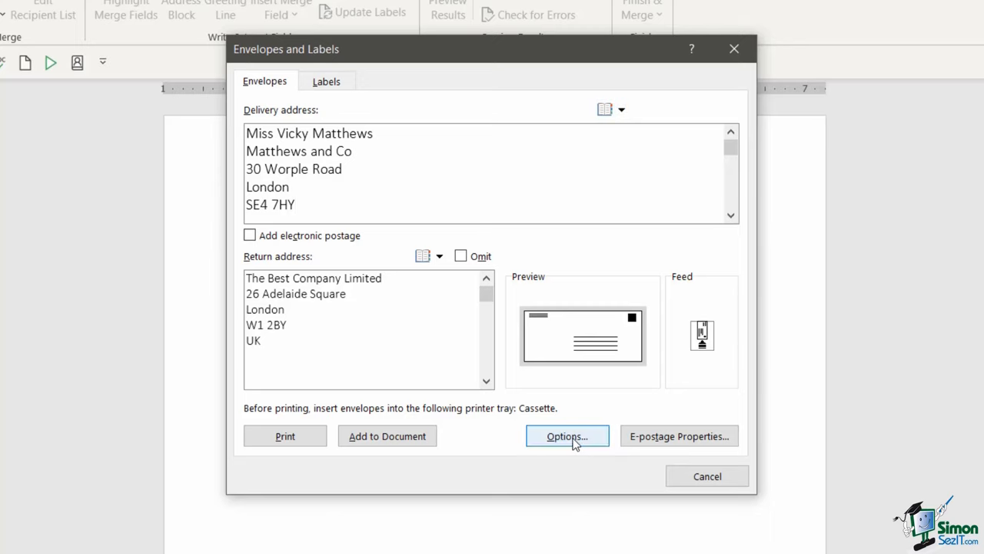
# Step: Review the Size 10 envelope and face-up cassette feed in Envelope Options
pyautogui.click(566, 436)
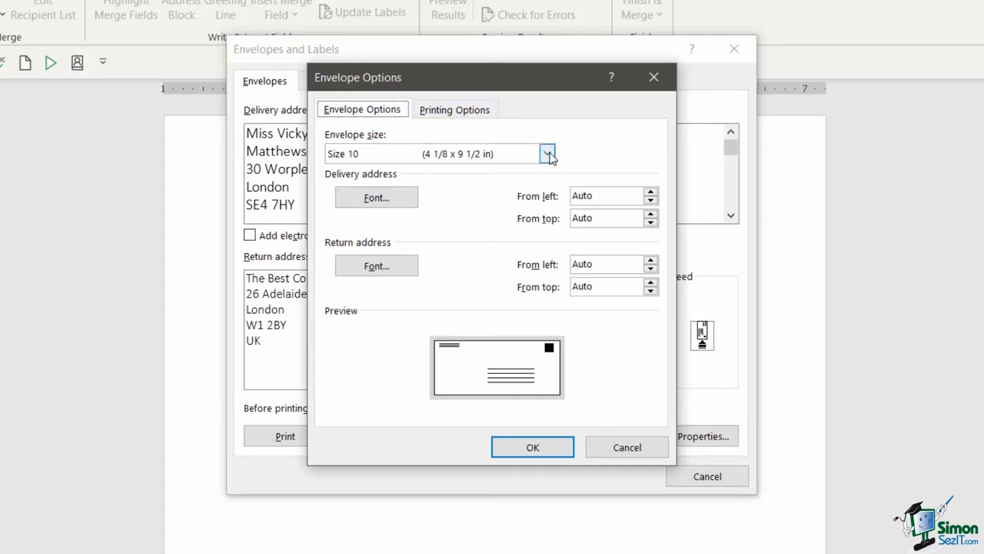
pyautogui.click(547, 154)
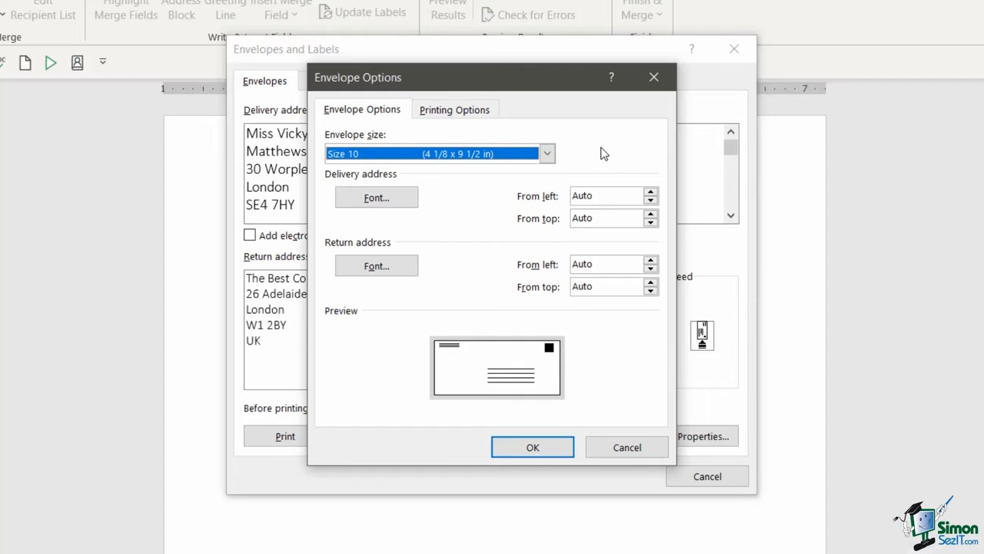
pyautogui.moveTo(453, 208)
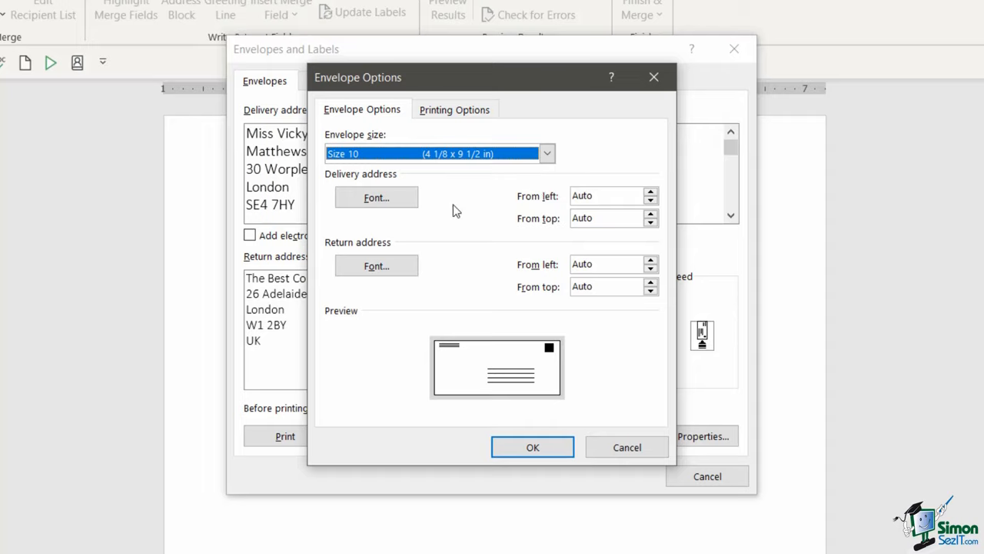
pyautogui.moveTo(452, 210)
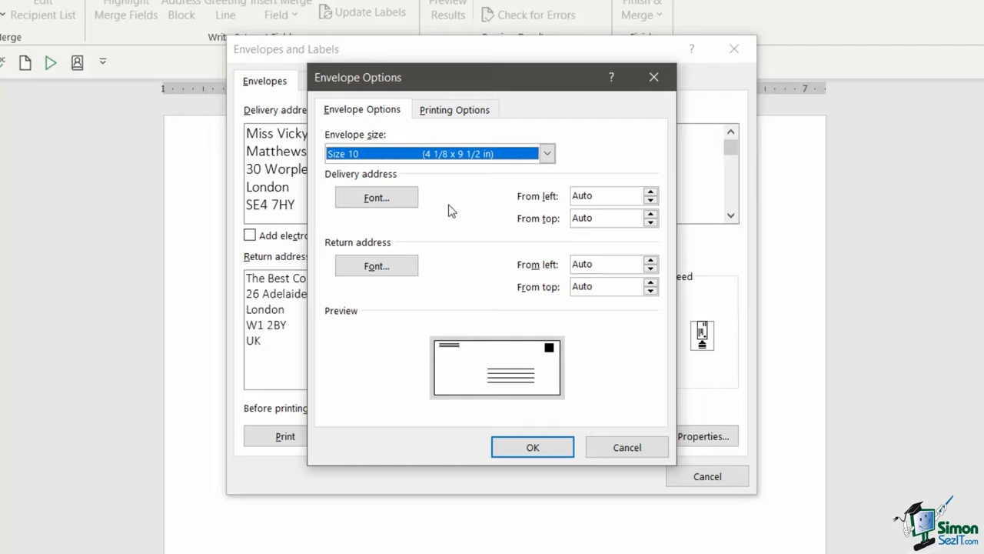
pyautogui.moveTo(370, 208)
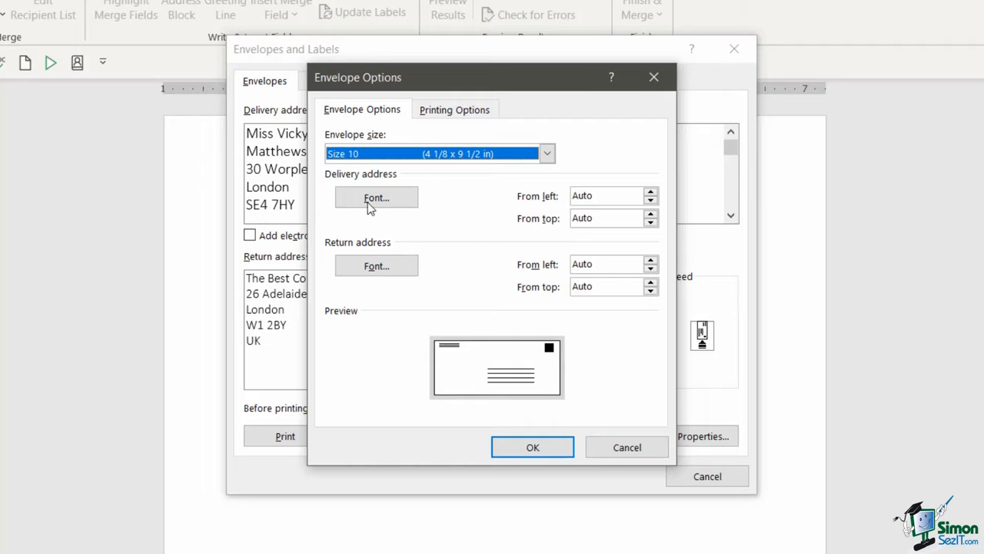
pyautogui.moveTo(529, 238)
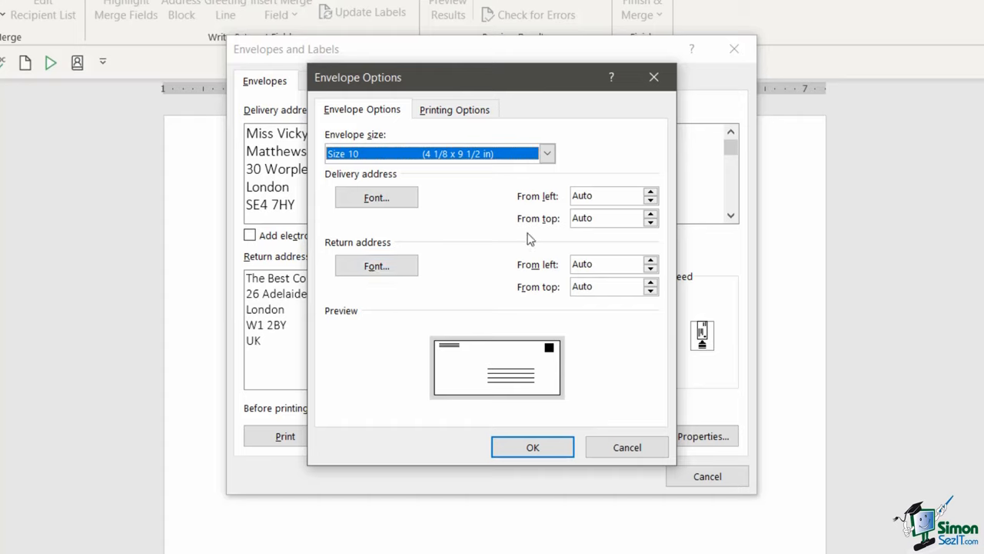
pyautogui.moveTo(571, 212)
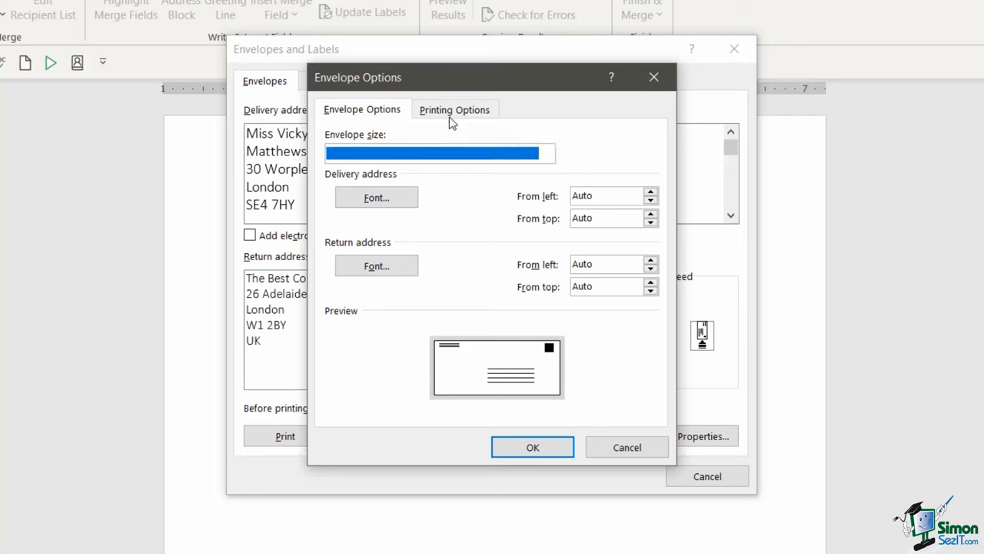
pyautogui.click(455, 109)
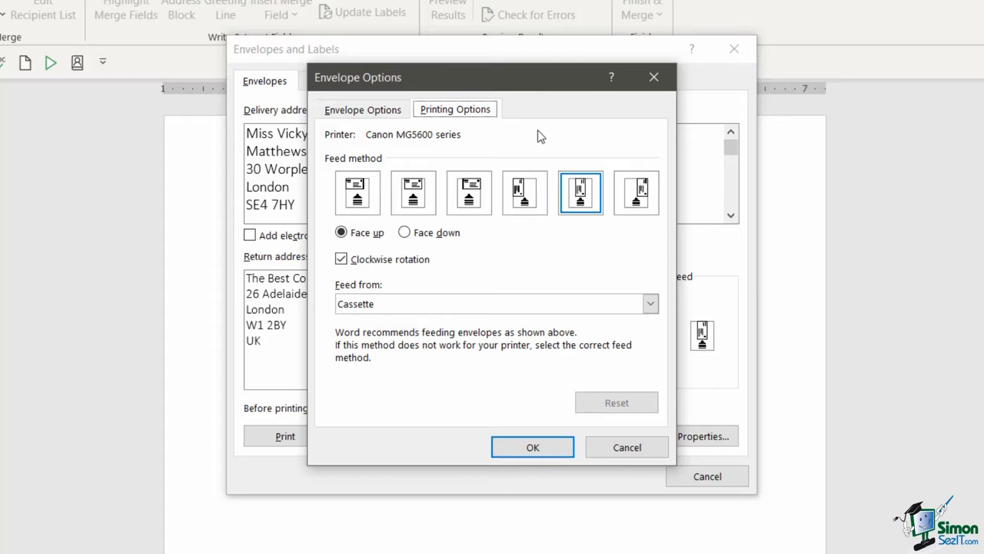
pyautogui.click(533, 447)
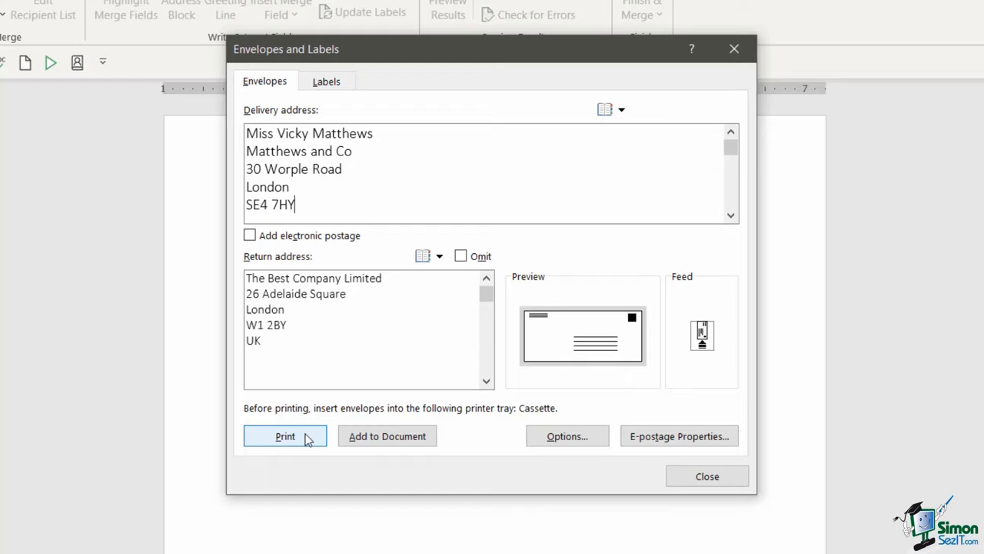
pyautogui.moveTo(388, 436)
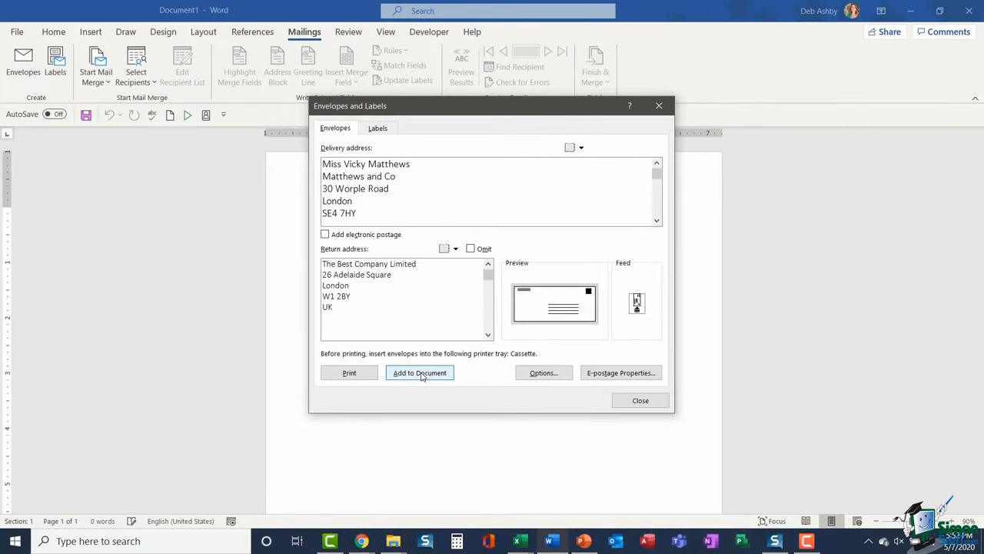
pyautogui.click(420, 373)
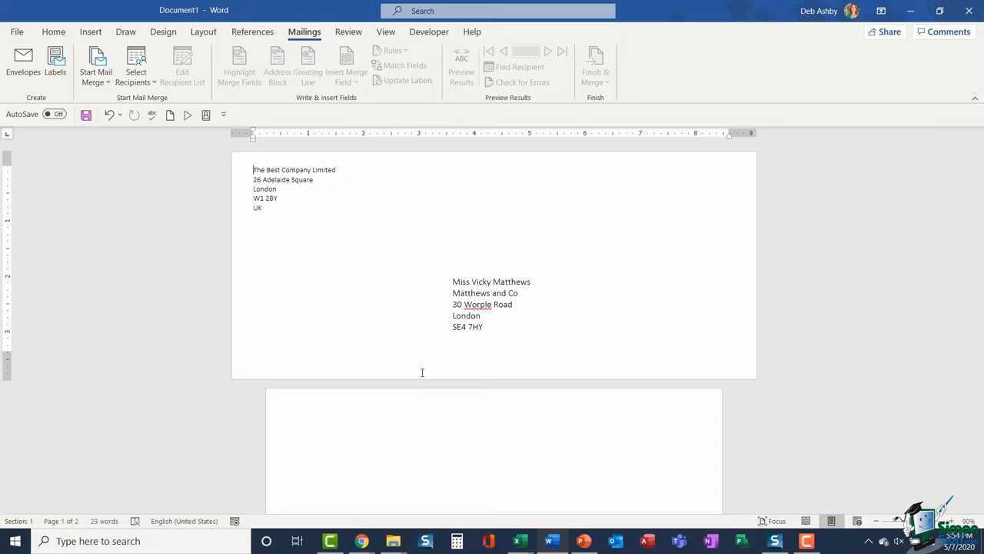
pyautogui.moveTo(616, 350)
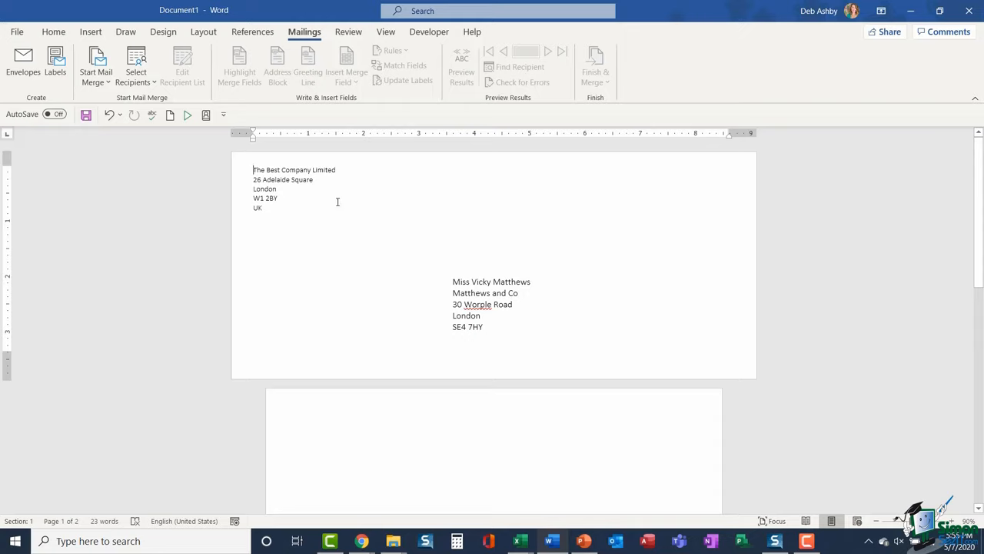
# Step: Insert a Next Page section break before the envelope, creating a blank first page
pyautogui.click(204, 31)
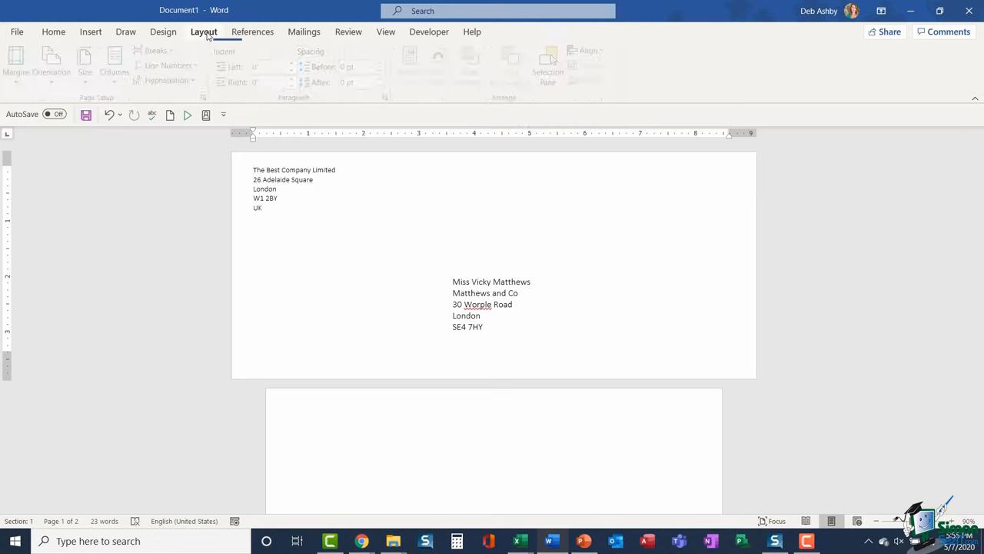
pyautogui.click(204, 32)
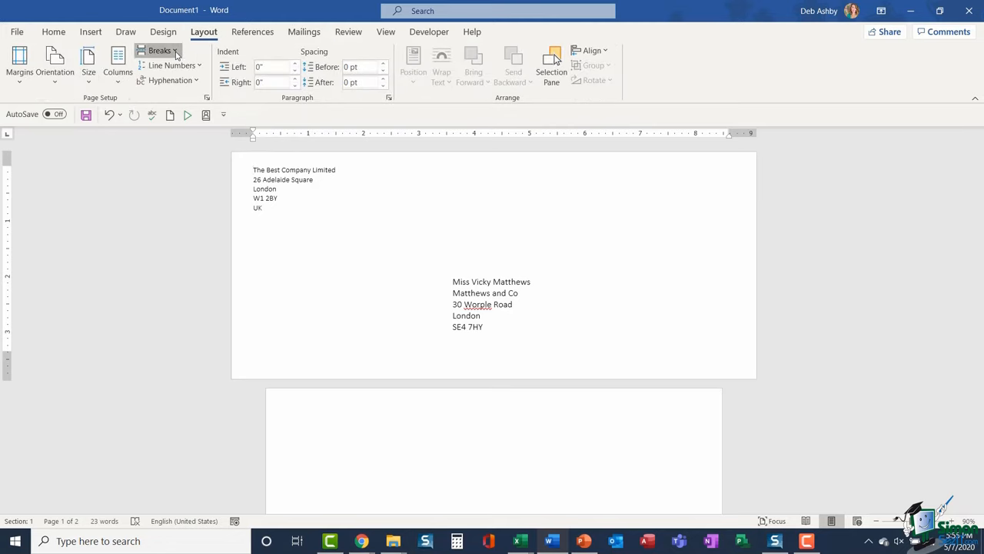
pyautogui.click(160, 50)
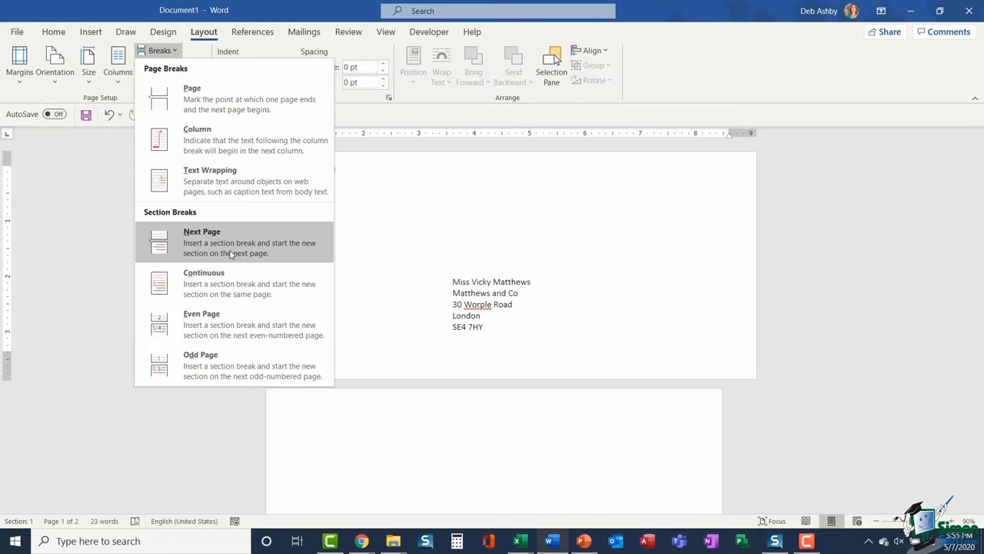
pyautogui.click(201, 242)
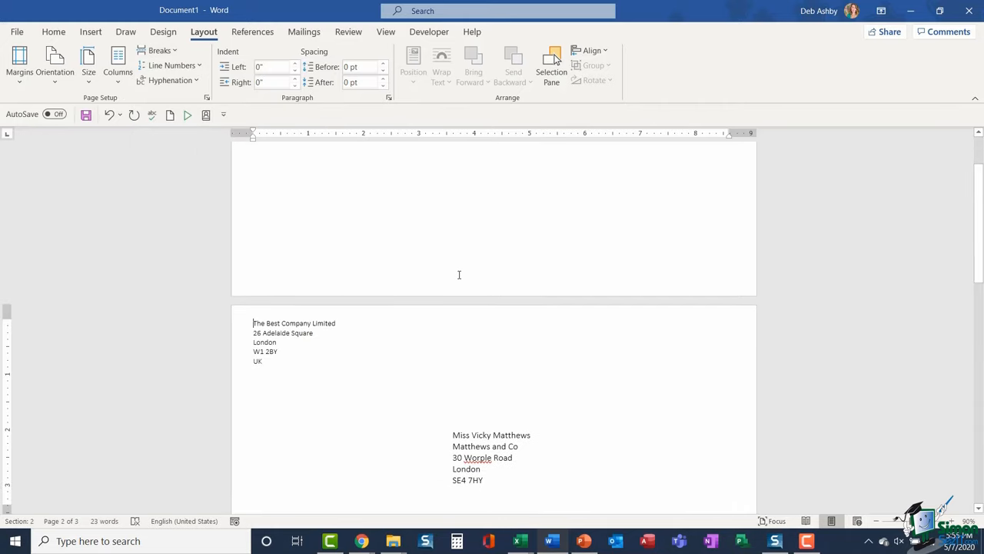
pyautogui.scroll(-3)
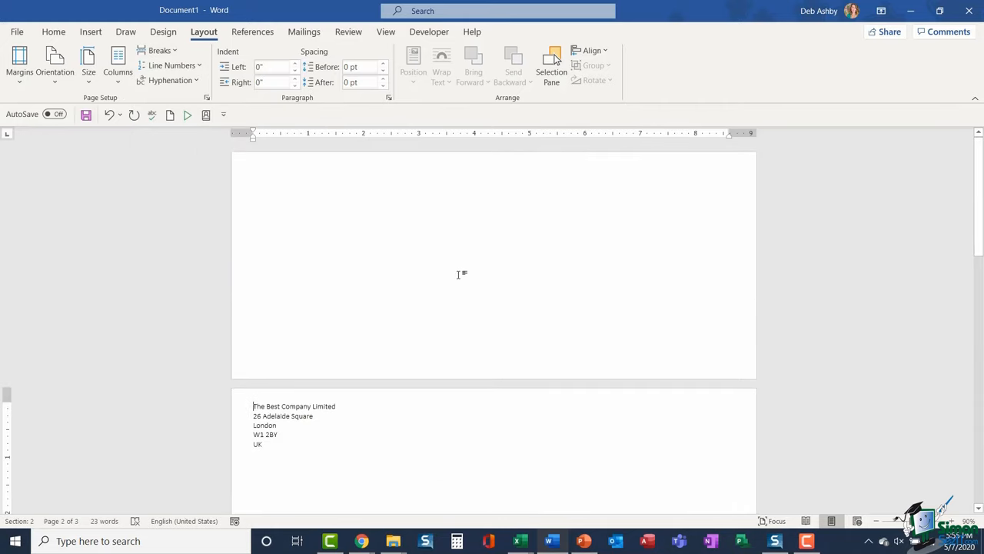
pyautogui.moveTo(271, 186)
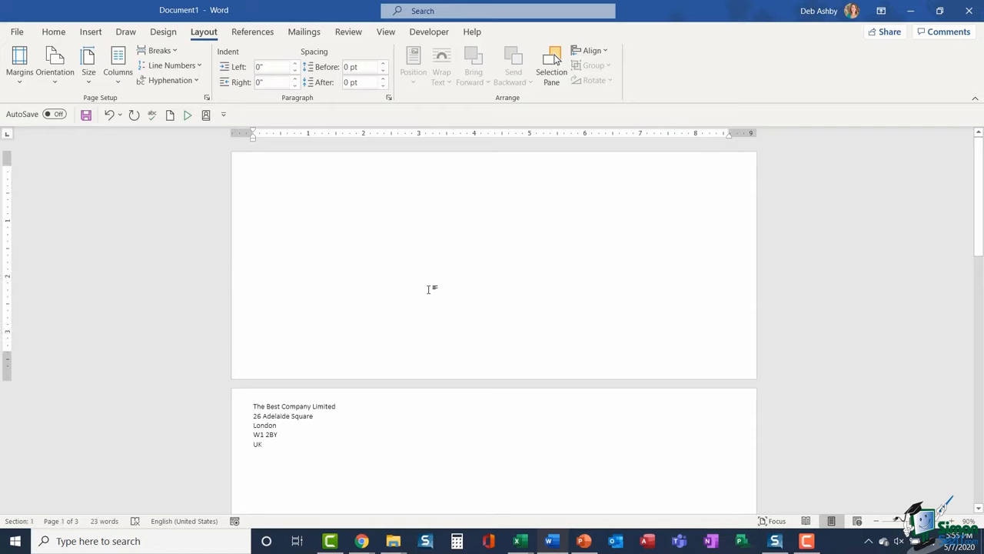
pyautogui.moveTo(469, 264)
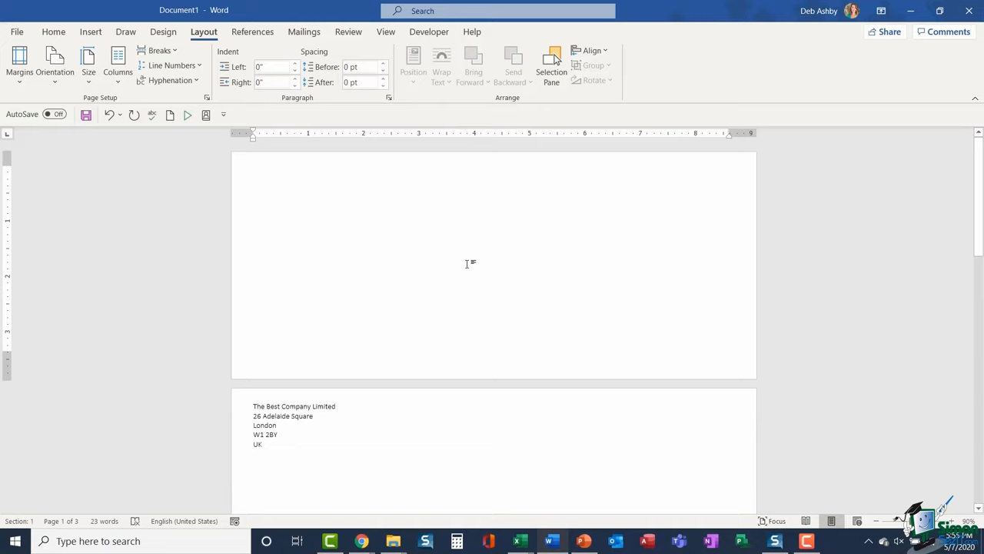
pyautogui.moveTo(304, 31)
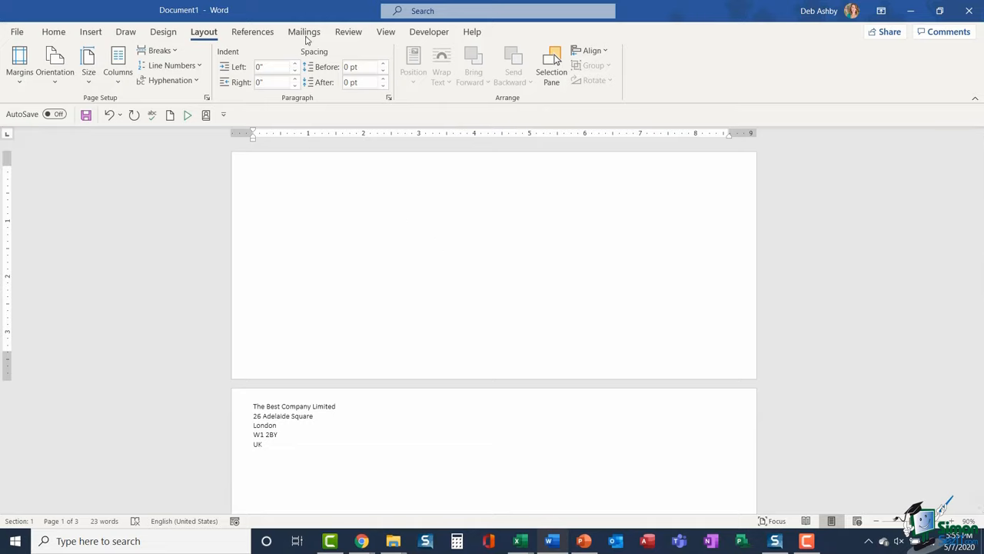
pyautogui.click(304, 32)
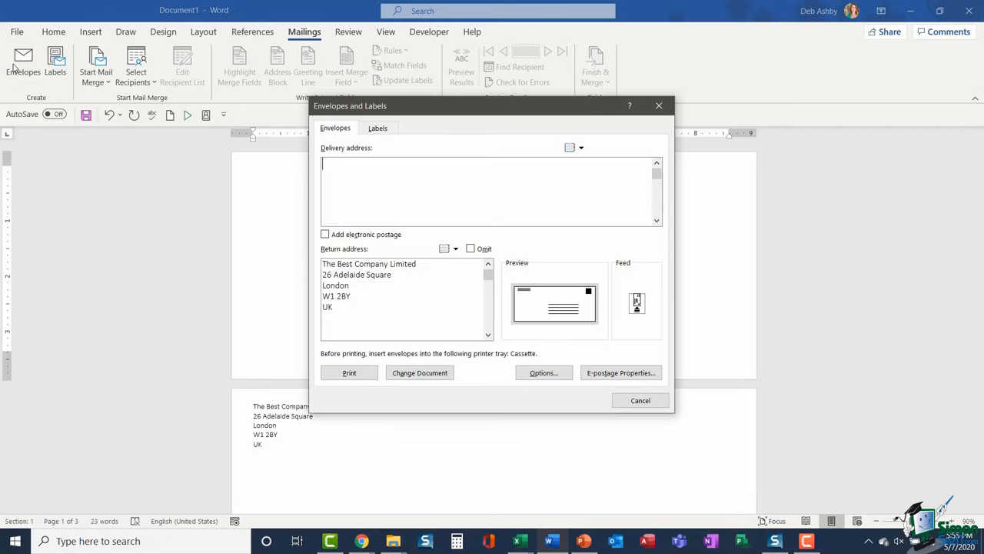
pyautogui.moveTo(452, 115)
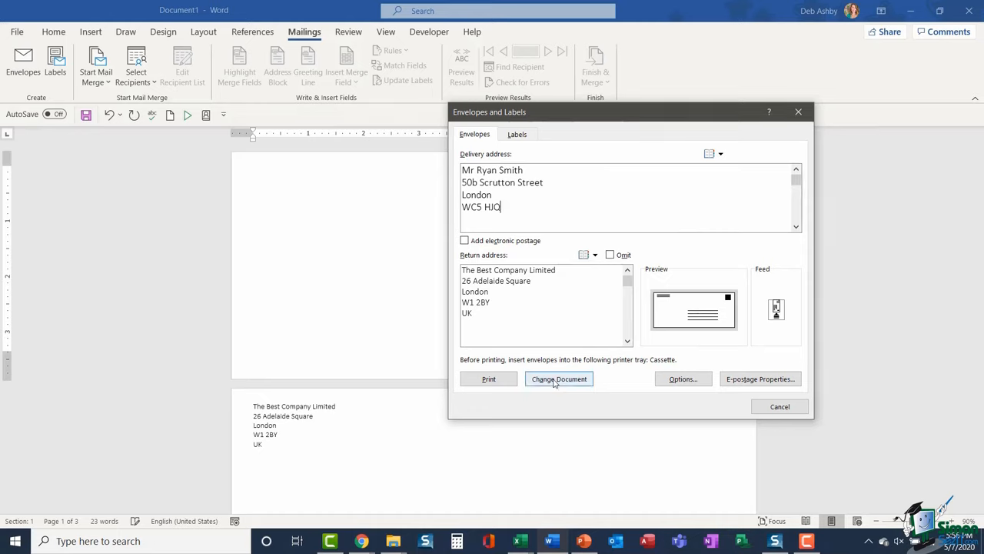
pyautogui.click(559, 379)
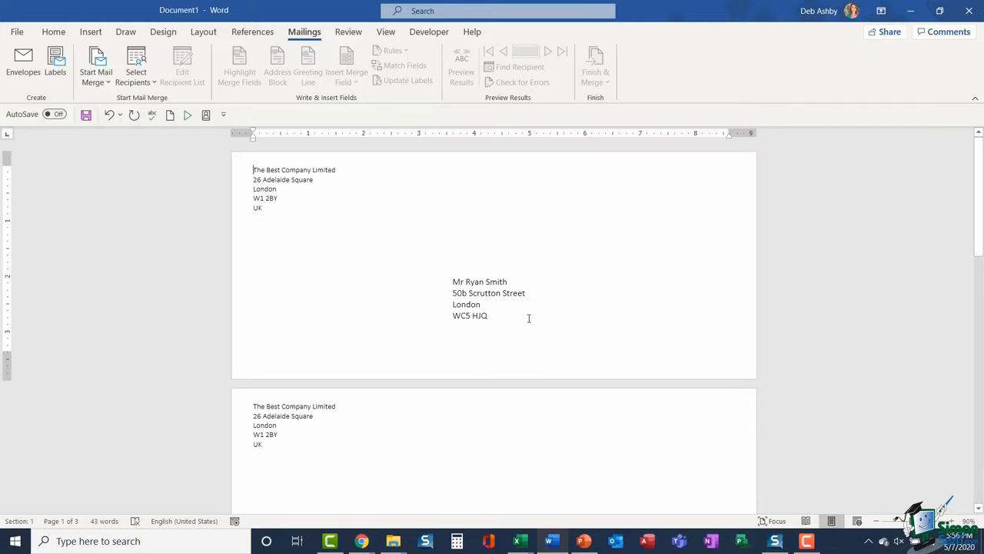
pyautogui.moveTo(594, 275)
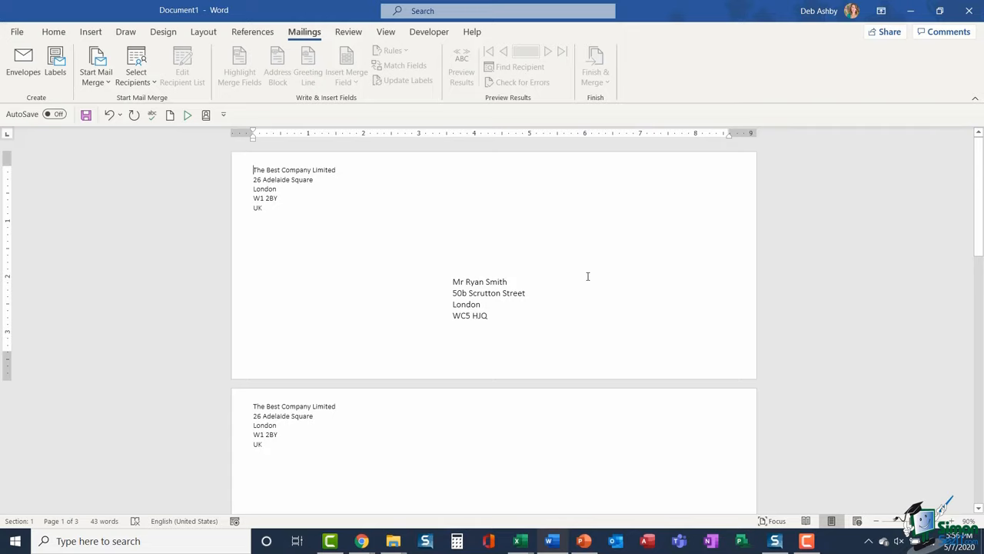
pyautogui.moveTo(556, 270)
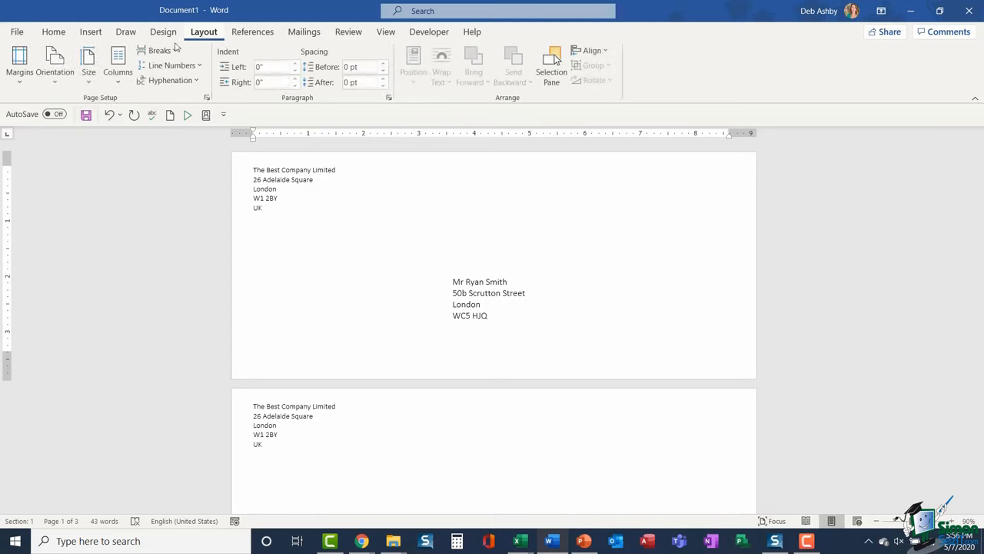
pyautogui.click(159, 50)
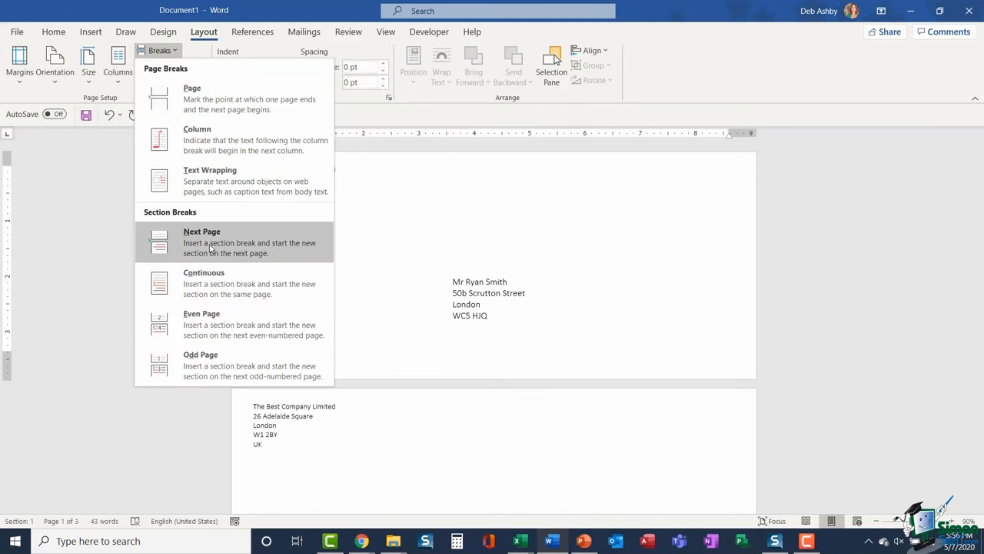
pyautogui.click(202, 242)
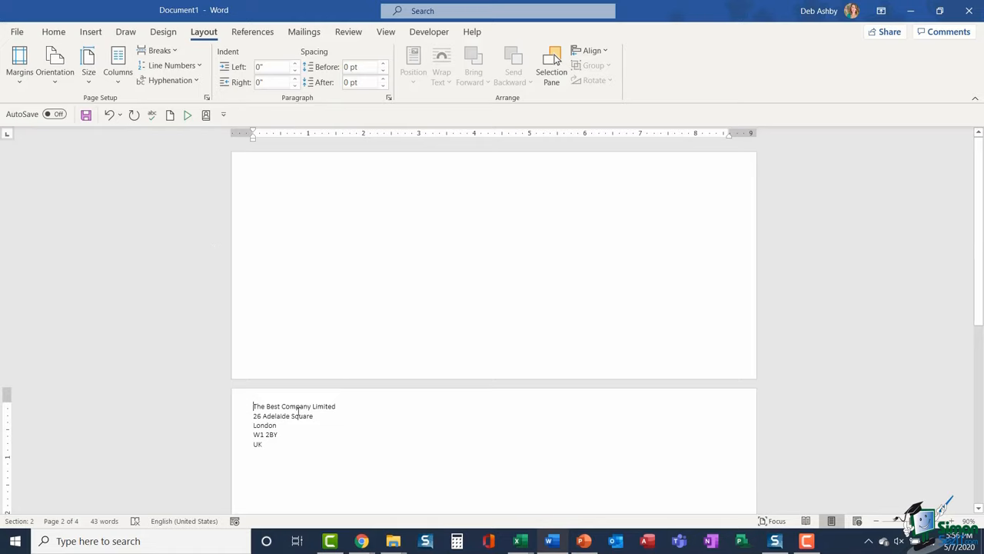
pyautogui.moveTo(275, 186)
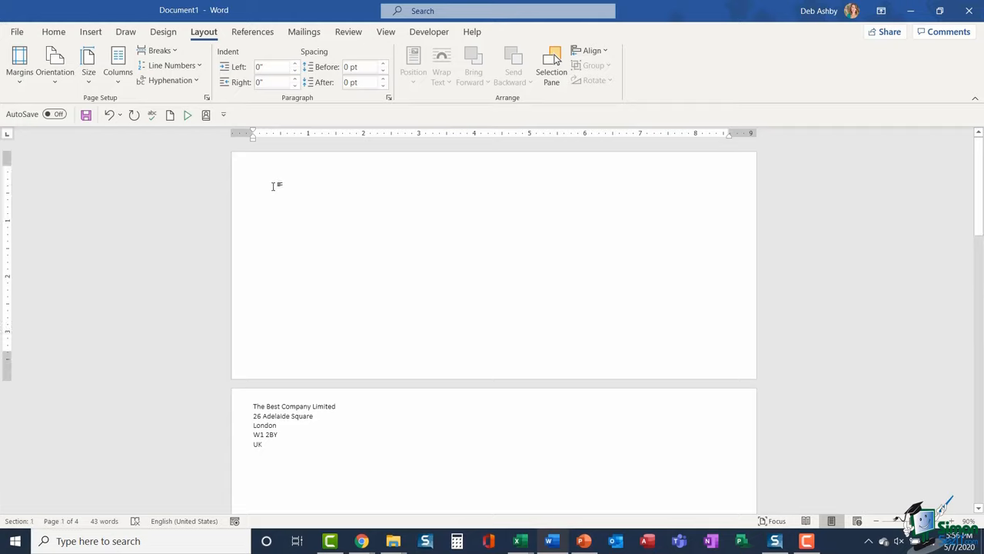
pyautogui.click(305, 32)
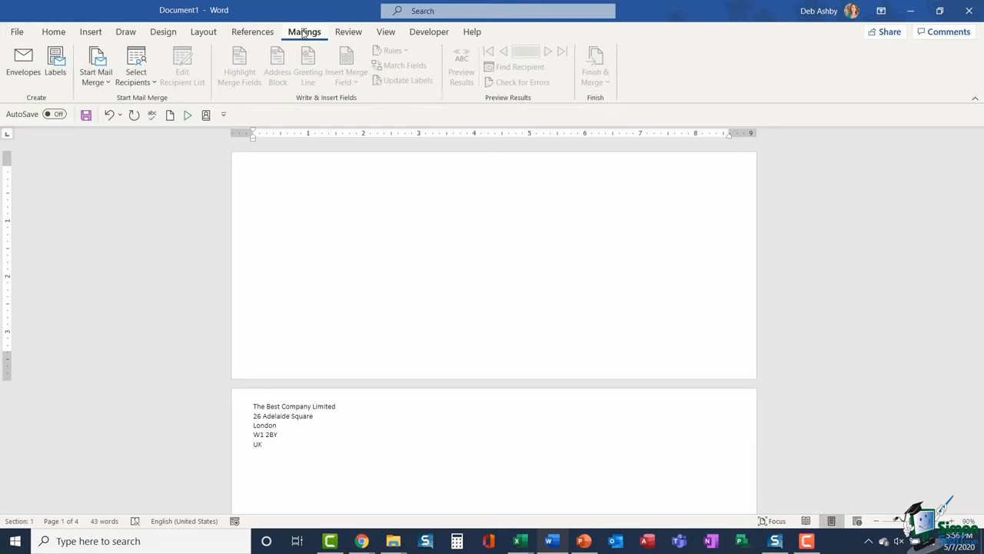
# Step: Add an envelope to Miss Poppy Field, 59 Bridge Road, London SE4 HN8, on page one
pyautogui.click(23, 61)
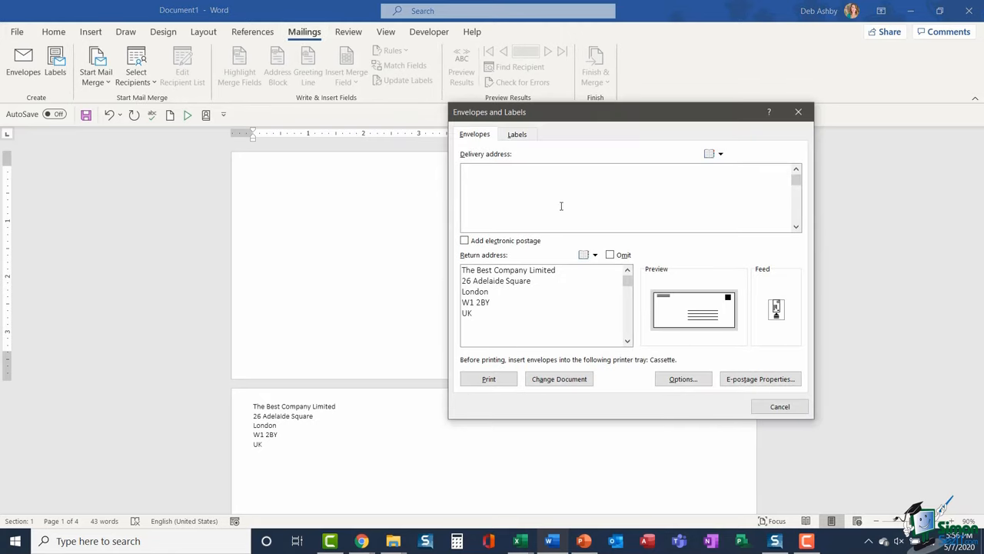
pyautogui.write('Miss Poppy Field')
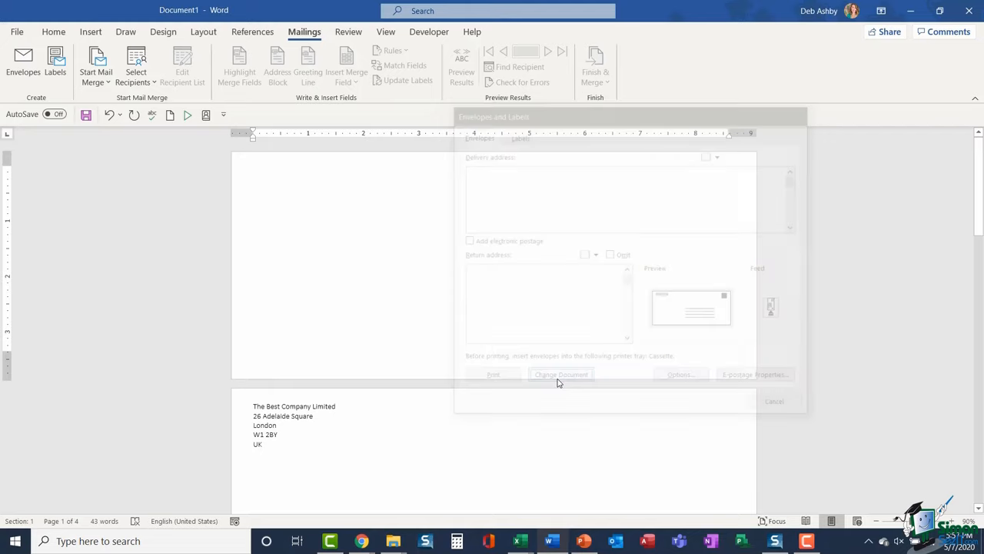
pyautogui.click(561, 375)
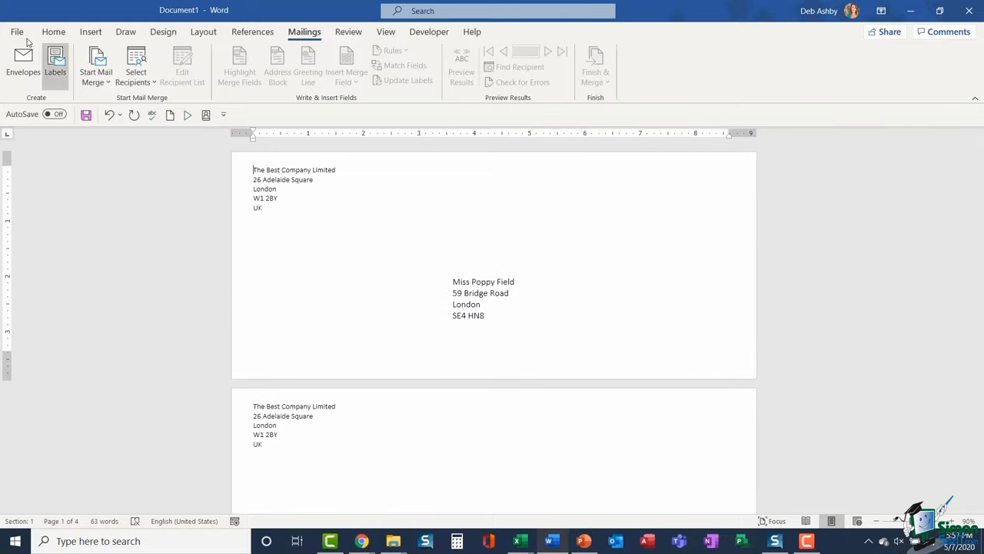
pyautogui.click(17, 32)
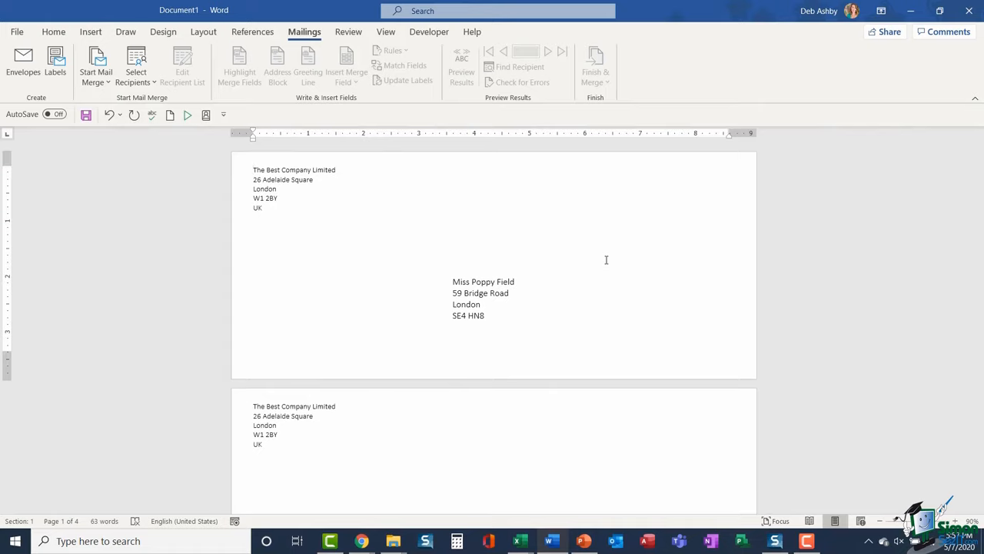
pyautogui.click(254, 169)
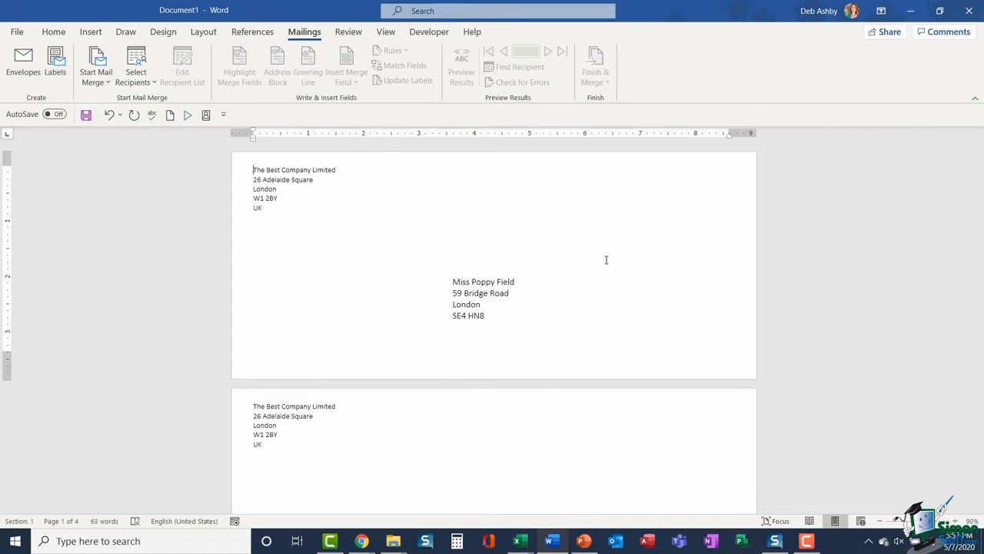